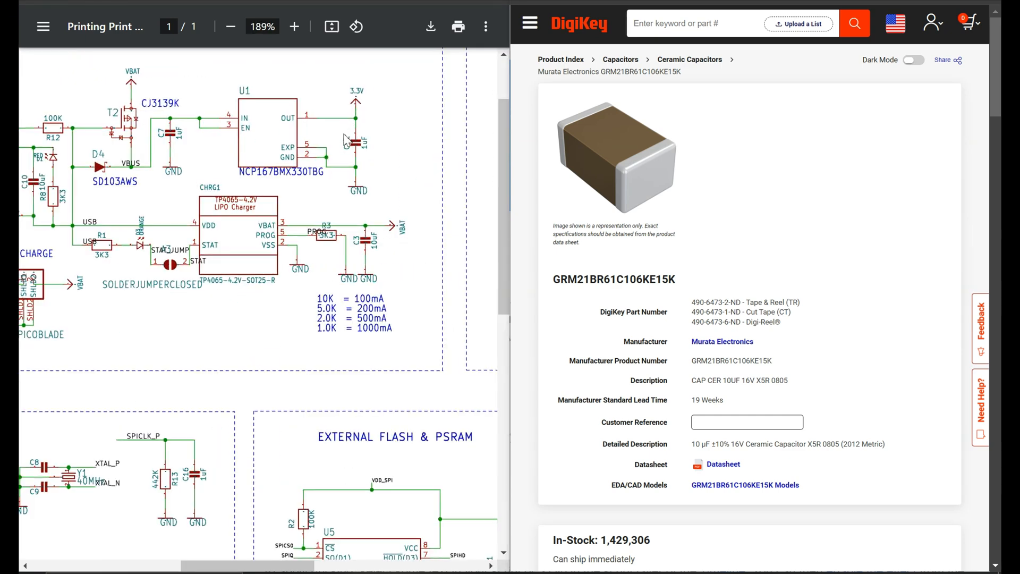
# Step: Read the capacitor datasheet from DigiKey, then go to the Flux 'Introducing the AI Design Review Tab' post
pyautogui.click(294, 26)
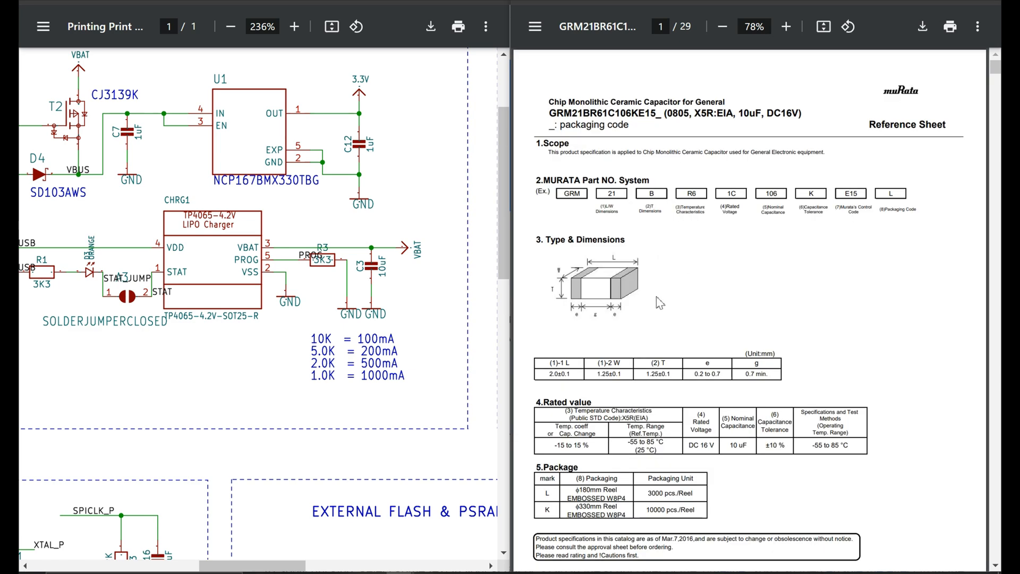
pyautogui.click(785, 27)
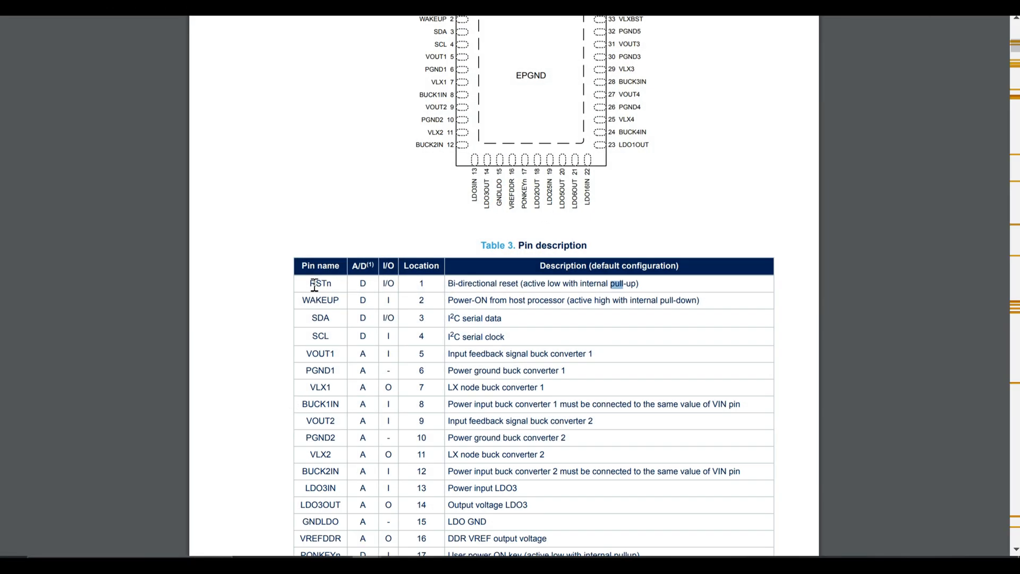
pyautogui.moveTo(311, 283); pyautogui.dragTo(641, 283)
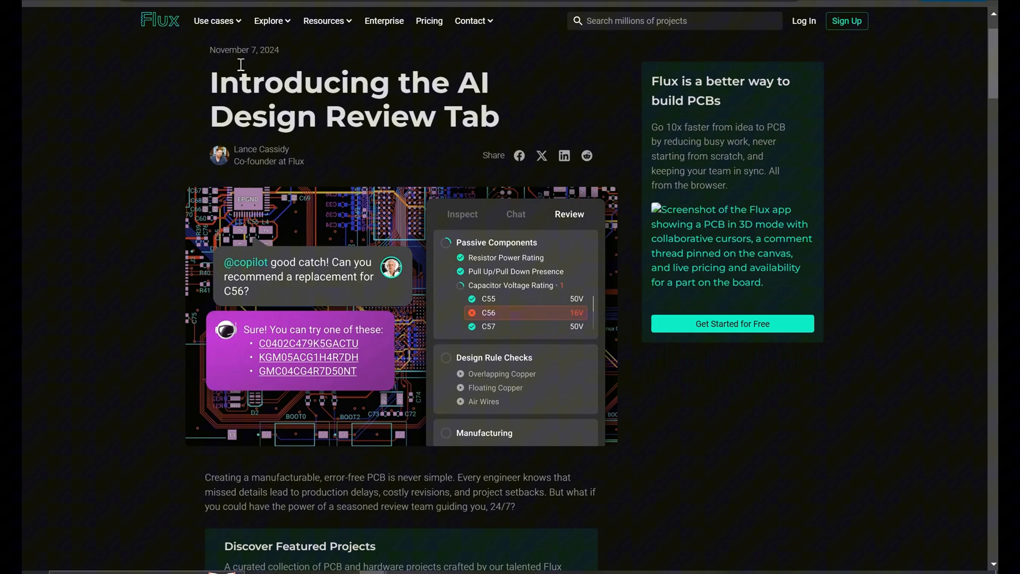
# Step: Highlight the 'Introducing the AI Design Review Tab' article heading on the Flux blog
pyautogui.doubleClick(231, 82)
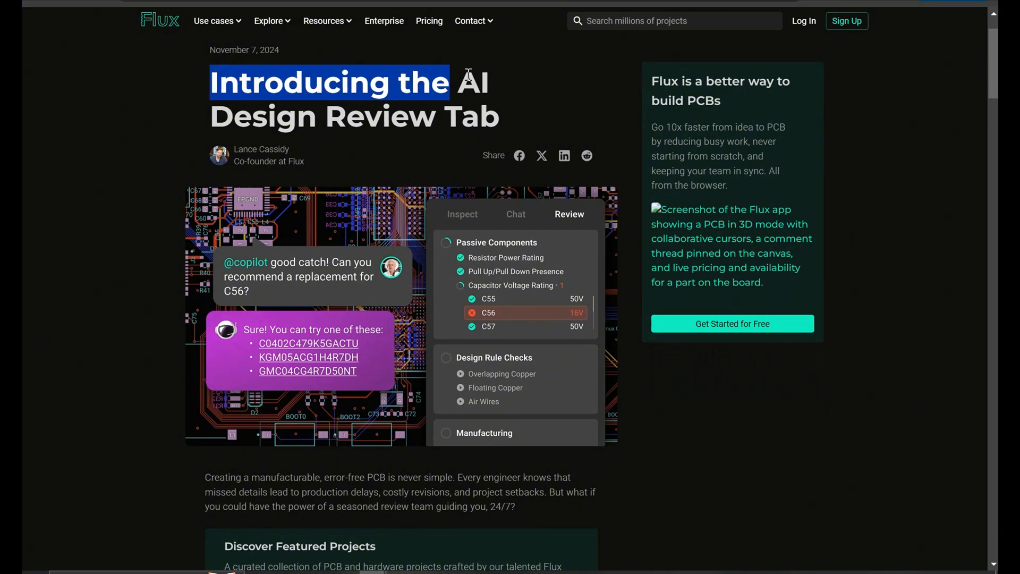
pyautogui.moveTo(462, 81); pyautogui.dragTo(266, 117)
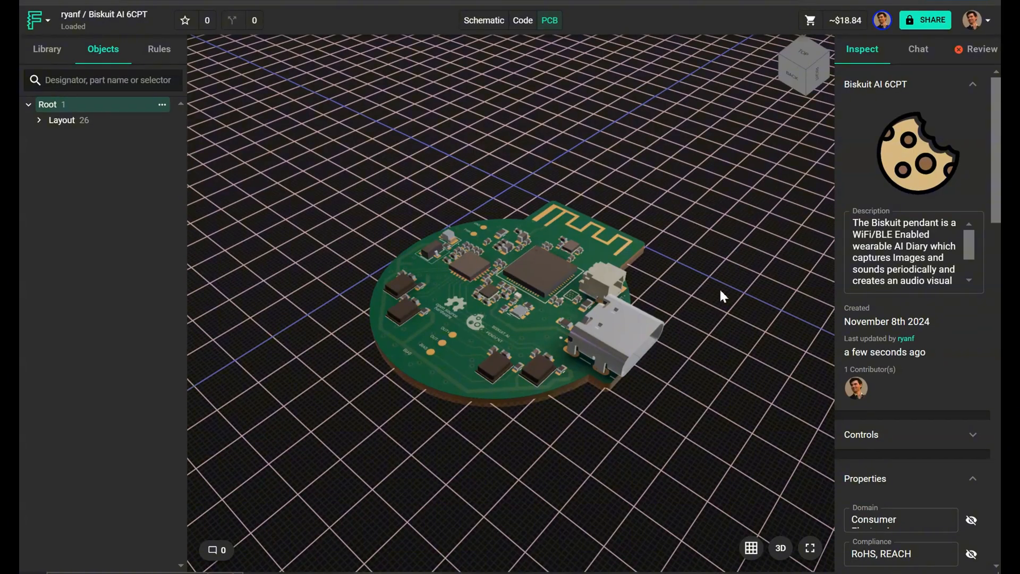
pyautogui.moveTo(716, 296); pyautogui.dragTo(623, 185)
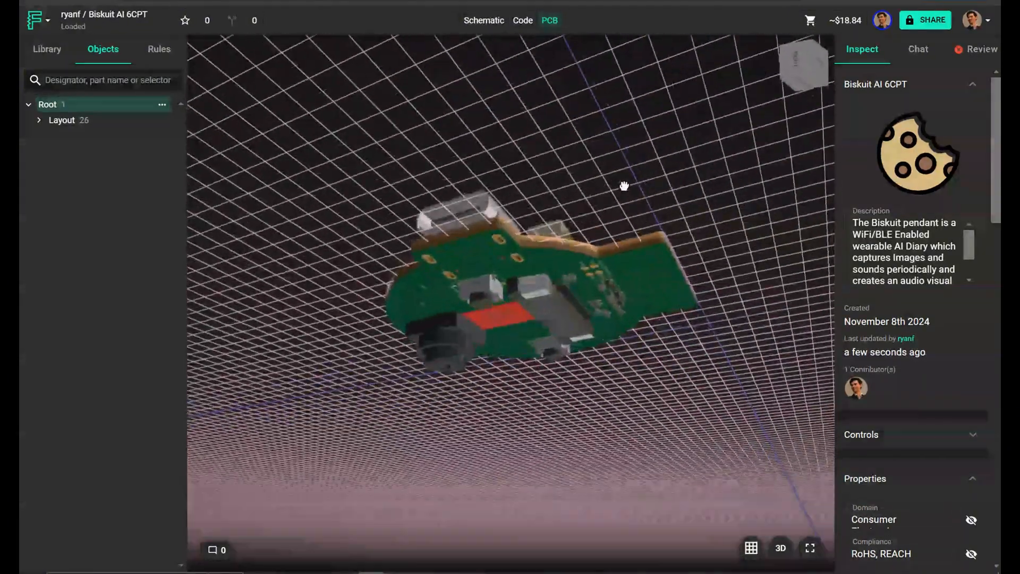
pyautogui.moveTo(623, 185); pyautogui.dragTo(474, 252)
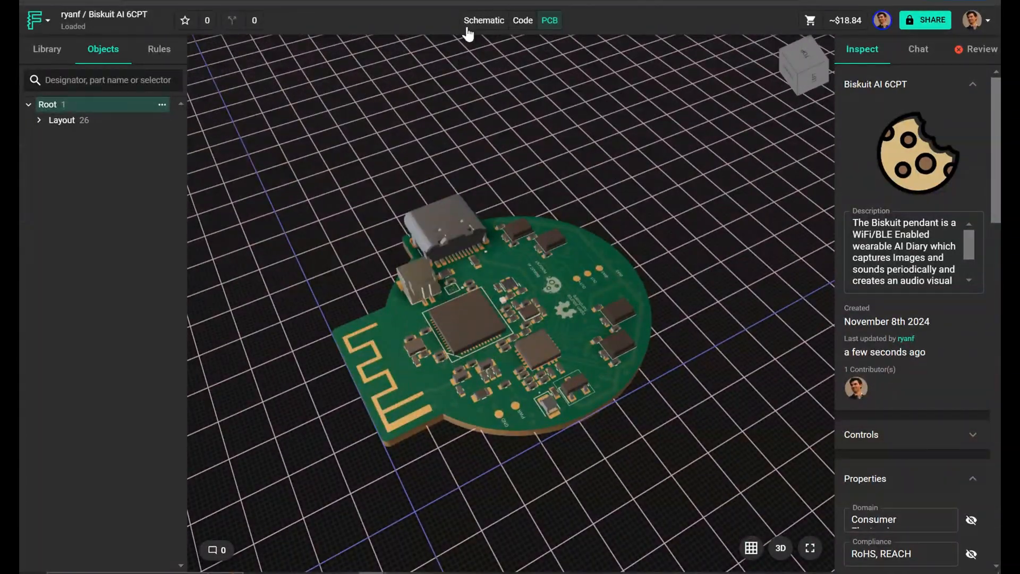
# Step: Switch to the schematic and expand Generic Capacitor in the Objects list
pyautogui.click(483, 20)
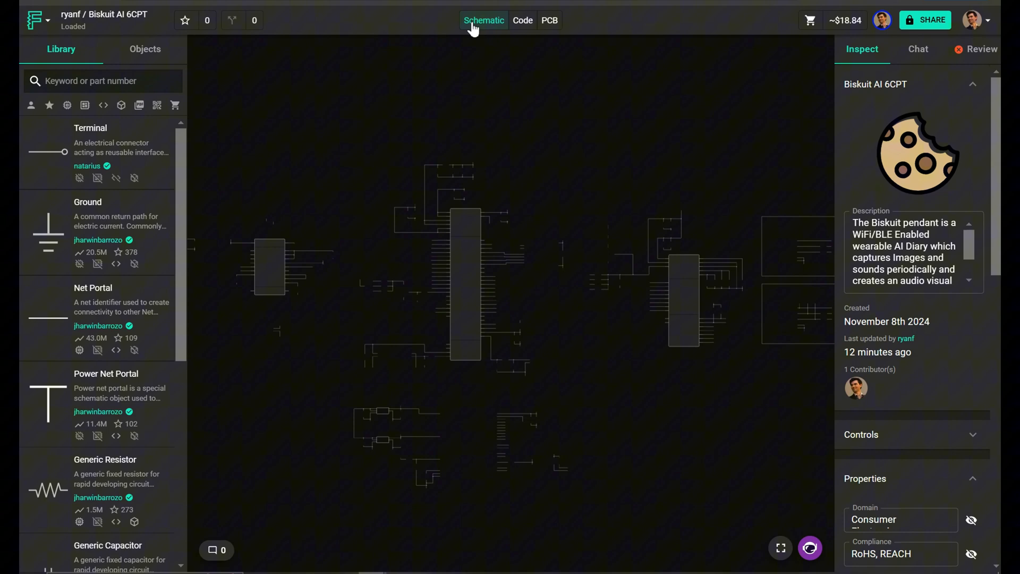
pyautogui.click(145, 49)
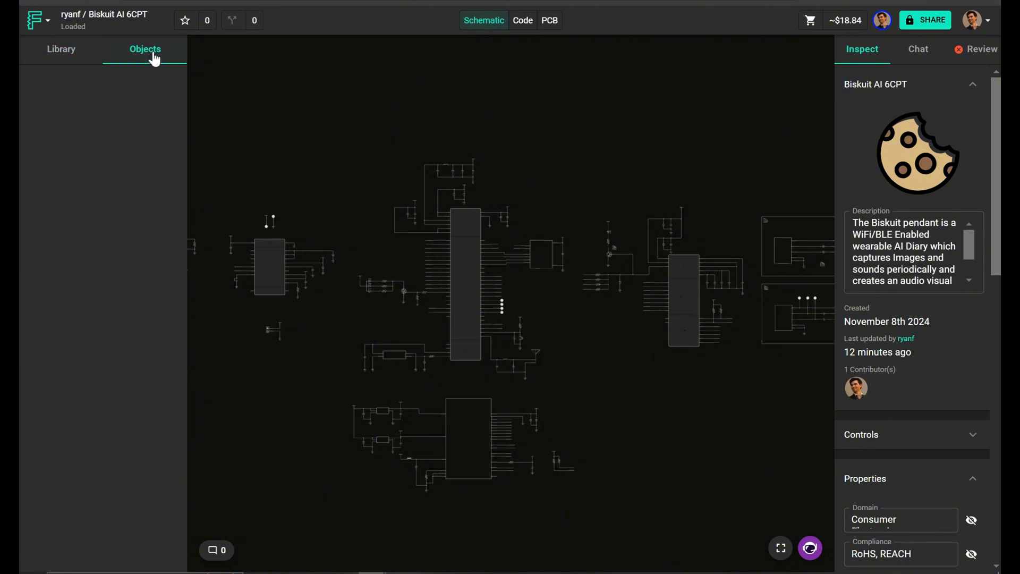
pyautogui.click(145, 49)
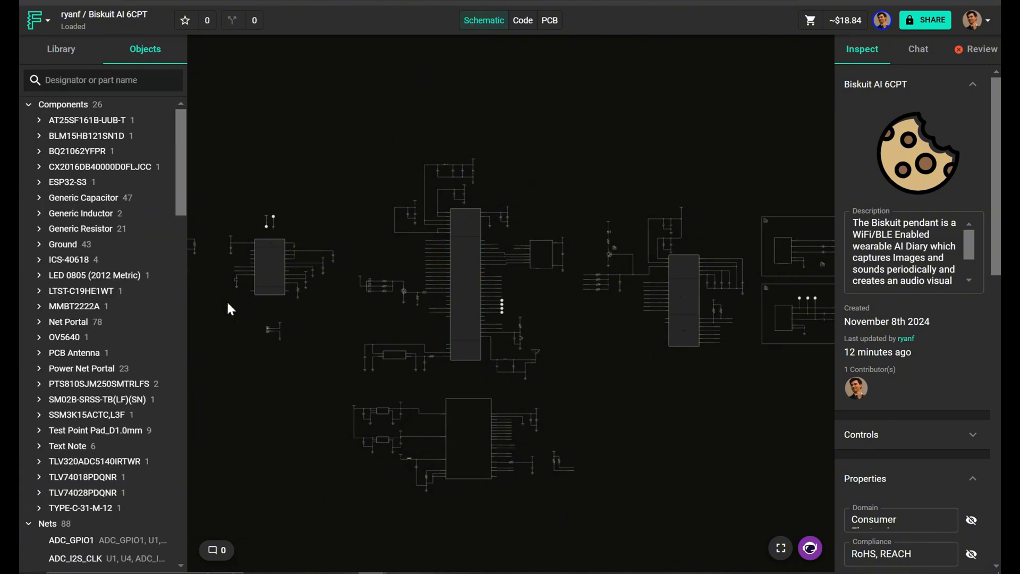
pyautogui.click(84, 197)
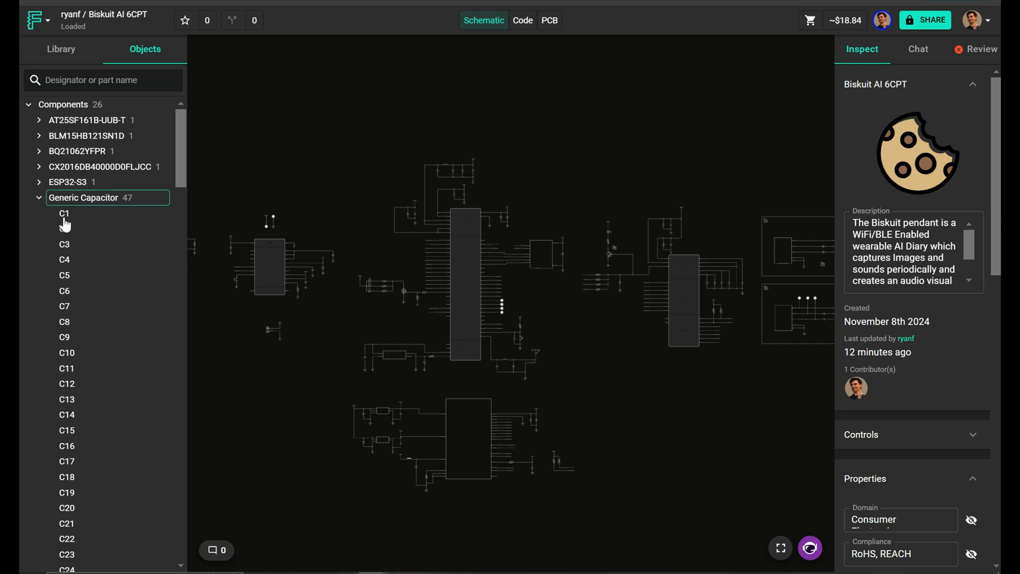
# Step: Inspect capacitors C5, C11, C10 and C19, then collapse the capacitor and resistor lists
pyautogui.click(64, 274)
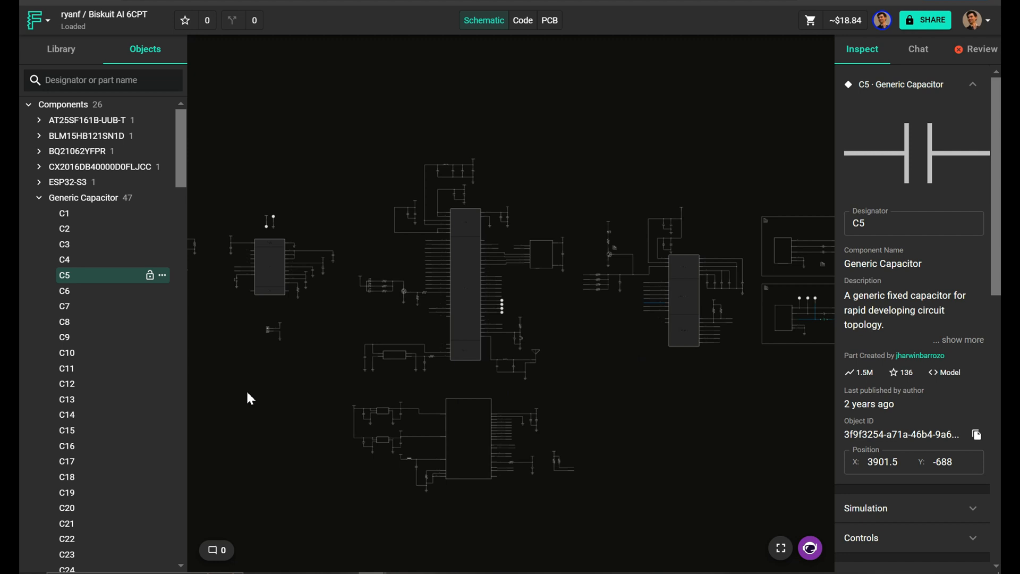
pyautogui.click(66, 369)
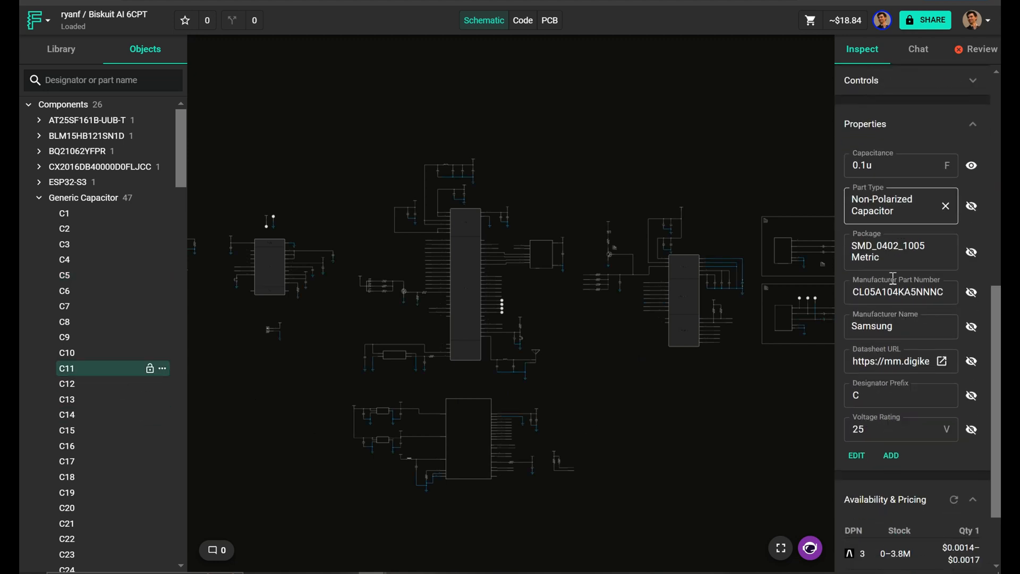
pyautogui.click(66, 351)
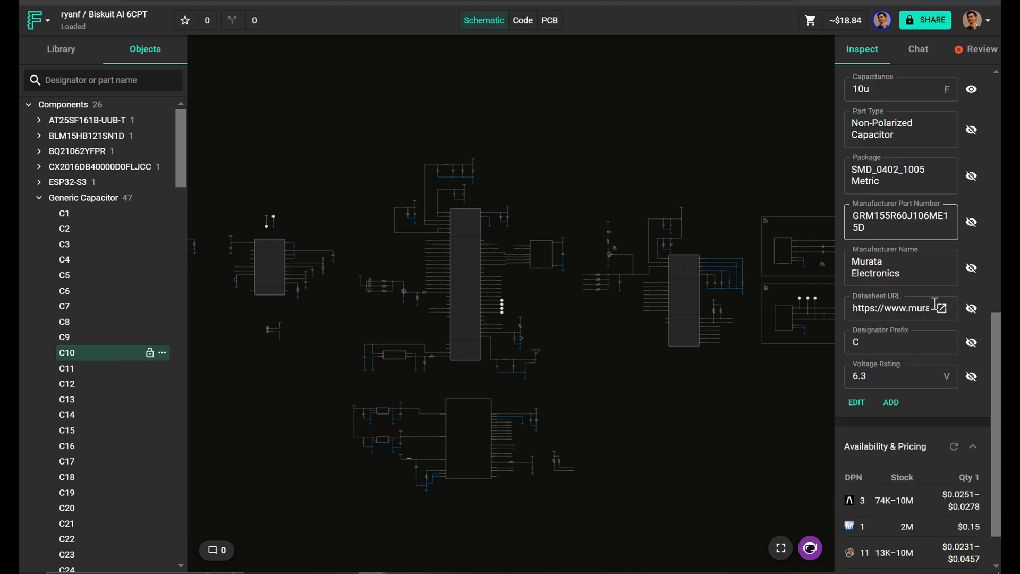
pyautogui.click(67, 492)
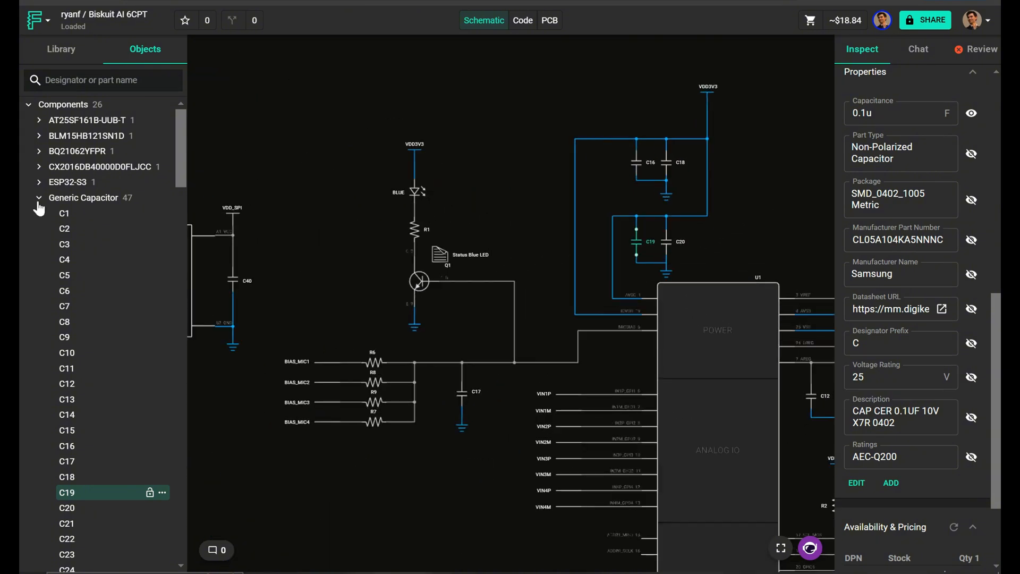
pyautogui.click(39, 198)
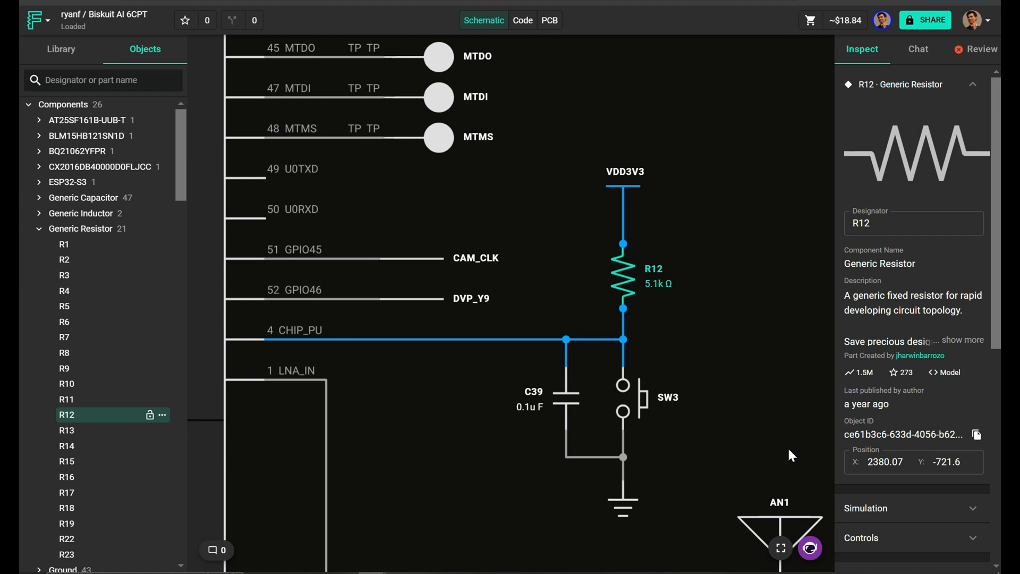
pyautogui.click(39, 228)
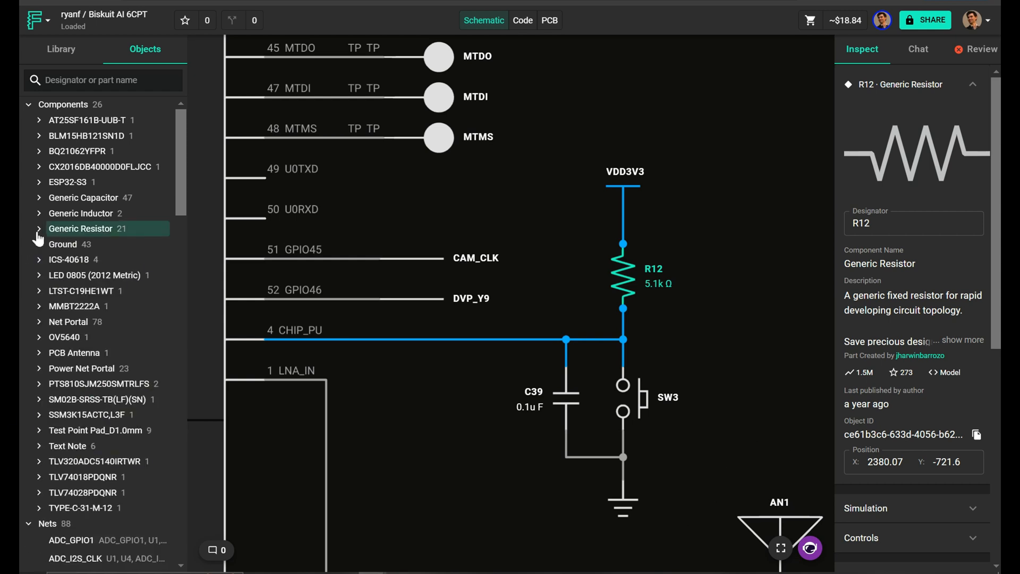
# Step: Run Capacitor Voltage Rating under Passive Components and expand its per-capacitor results table
pyautogui.click(975, 49)
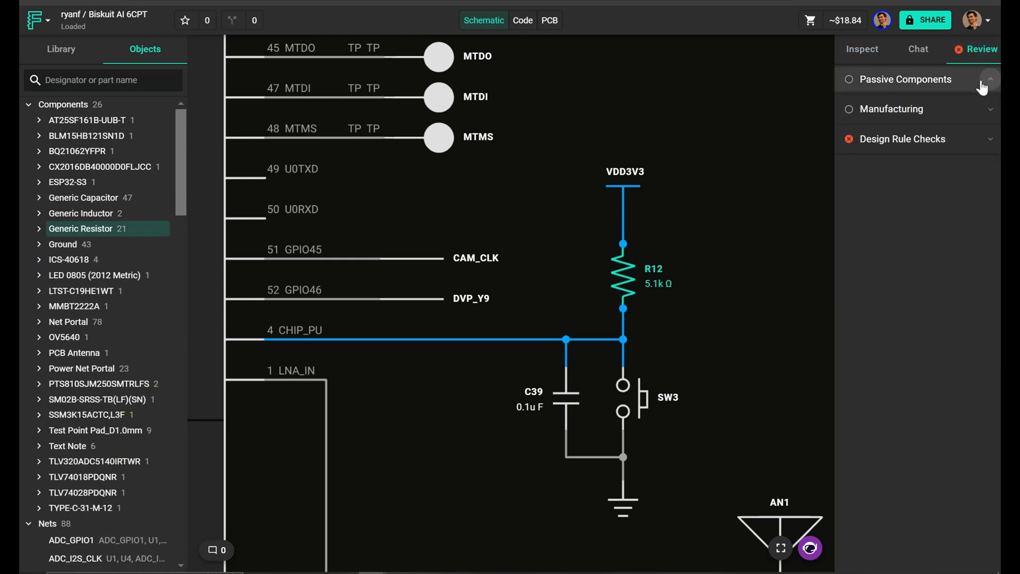
pyautogui.click(988, 79)
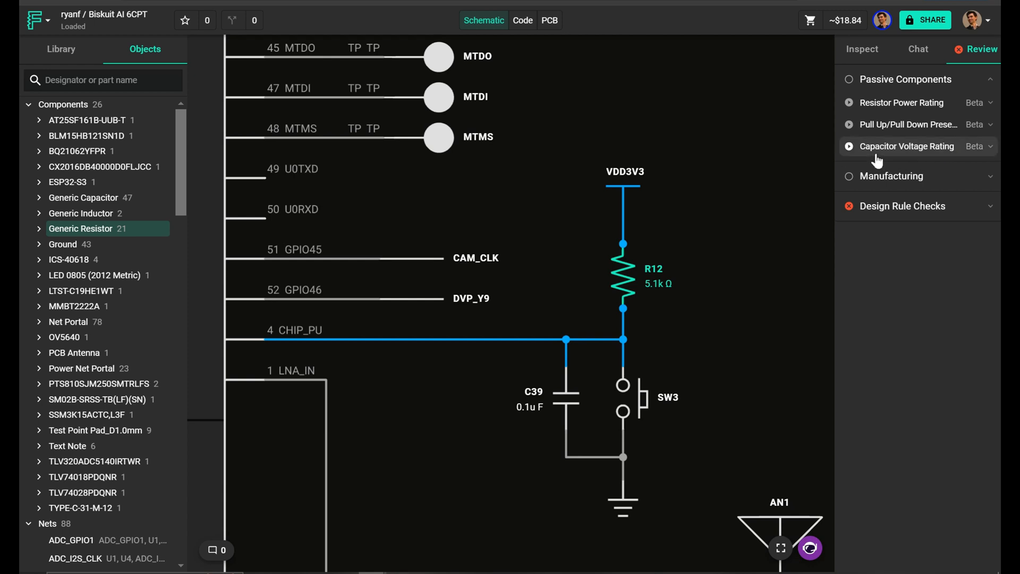
pyautogui.moveTo(791, 208)
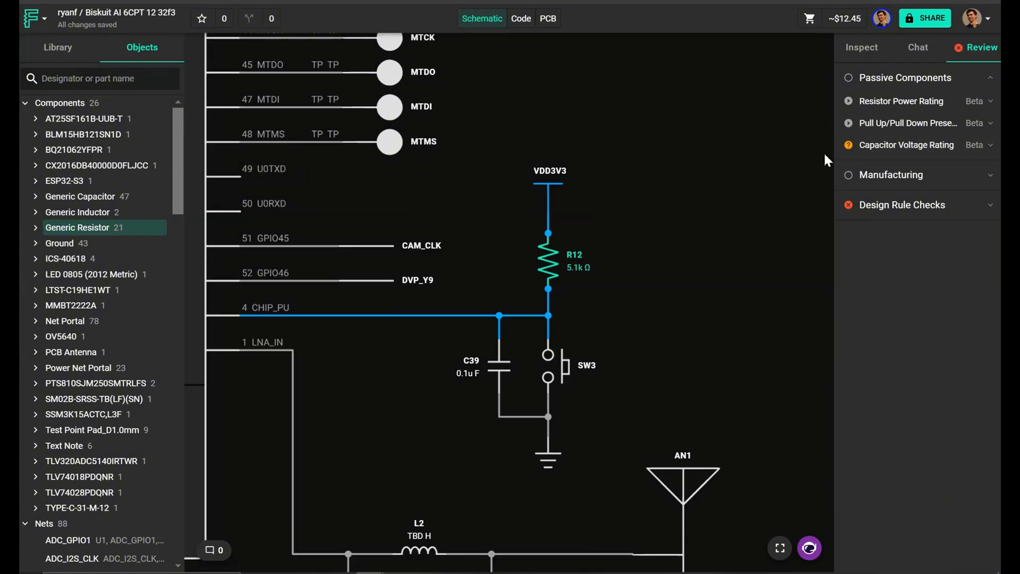
pyautogui.click(906, 145)
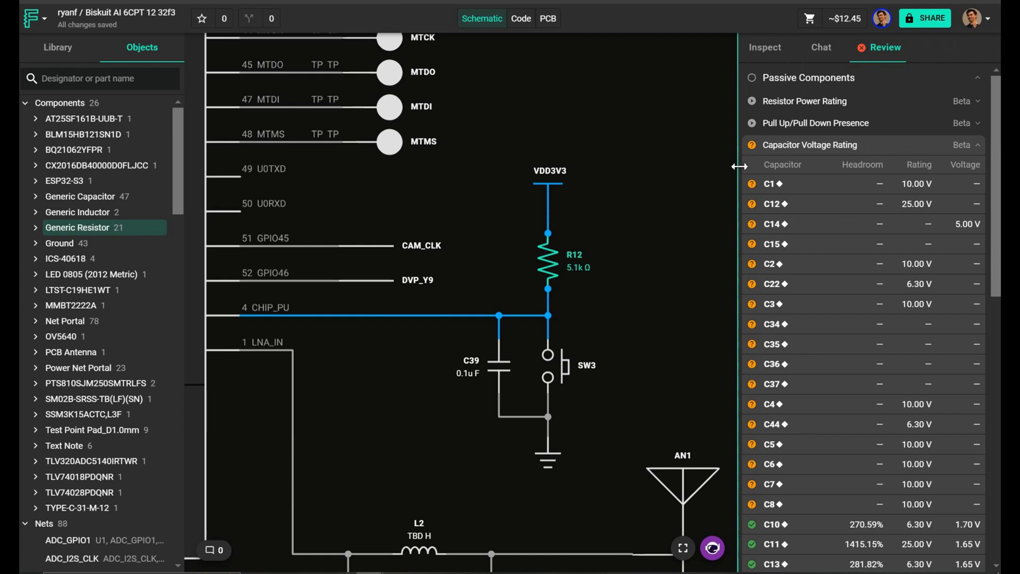
# Step: Open C14's voltage rating finding and ask Copilot 'what is the voltage rating of C1'
pyautogui.click(774, 223)
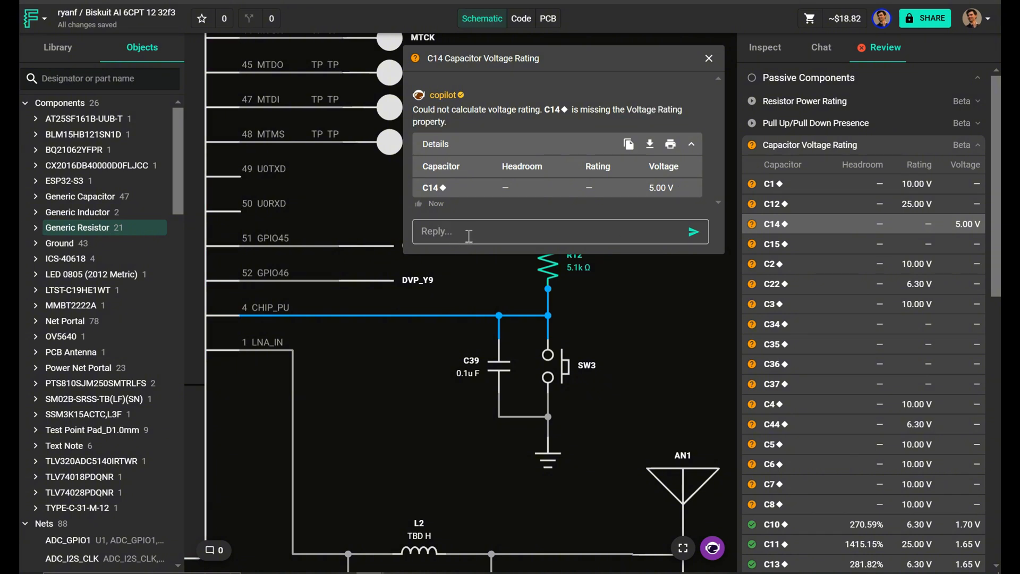
pyautogui.write('what is the voltage rating of C1')
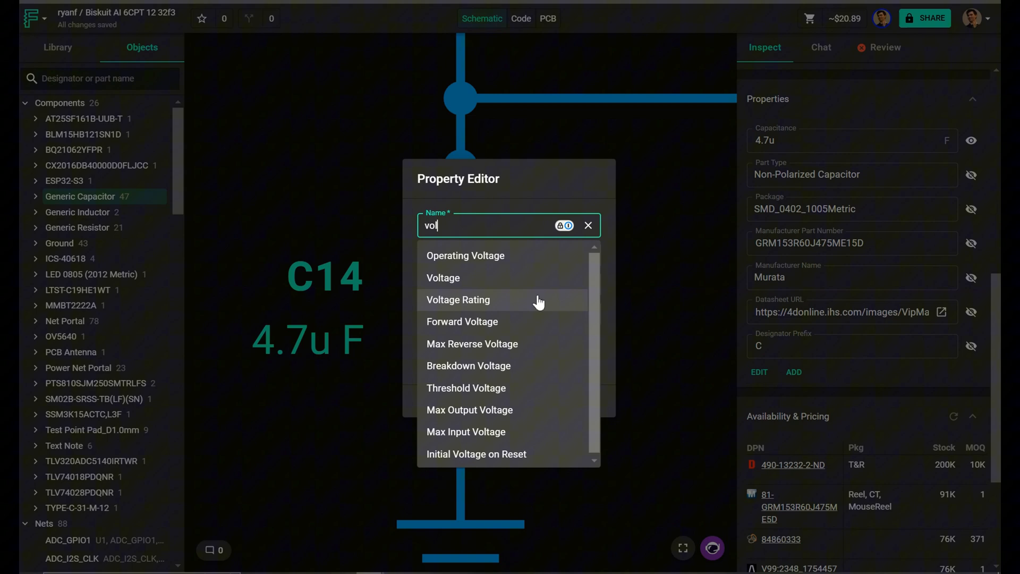
# Step: Give capacitor C14 a Voltage Rating property of 6.3 V
pyautogui.click(458, 299)
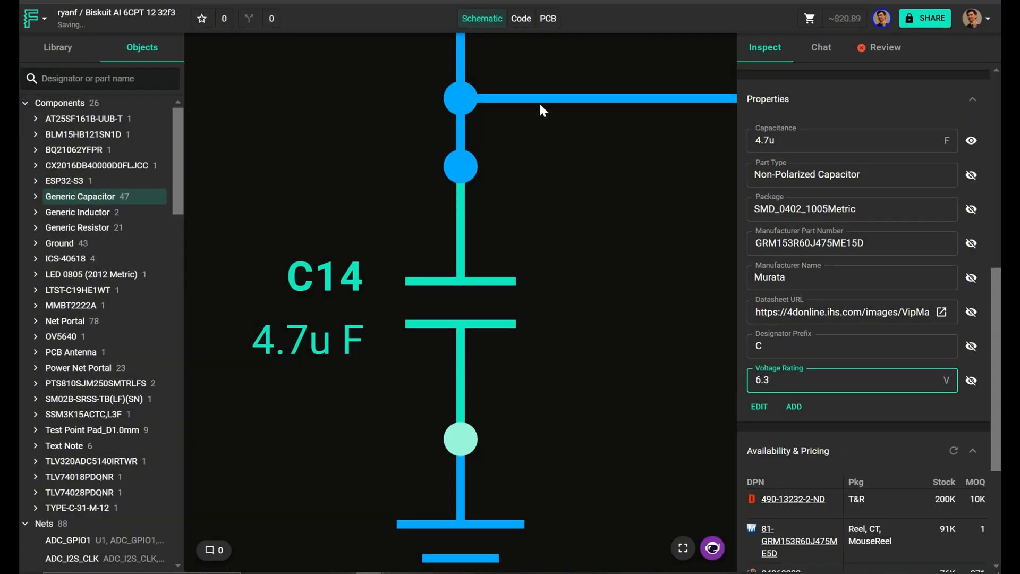
pyautogui.click(793, 400)
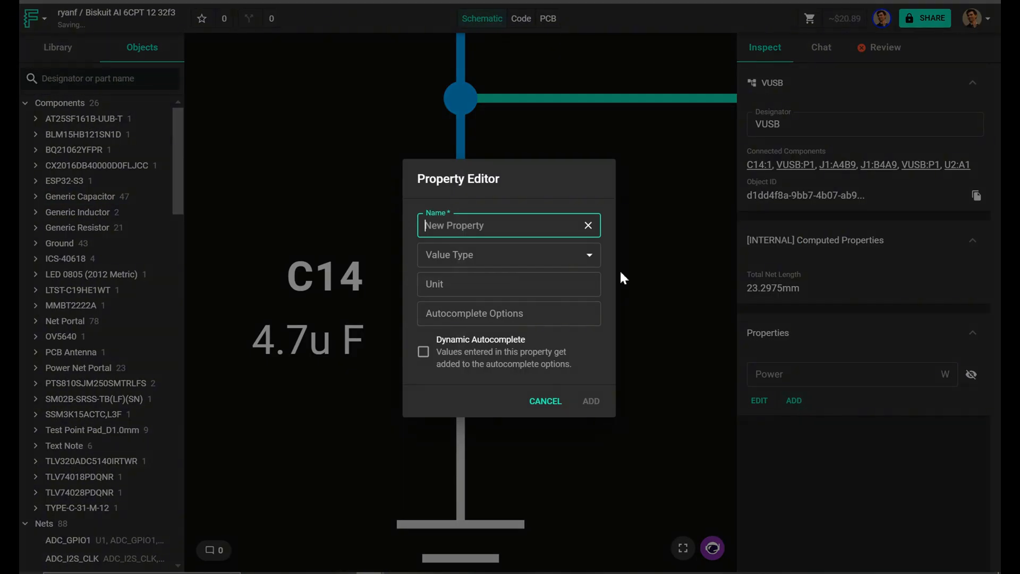
pyautogui.click(545, 400)
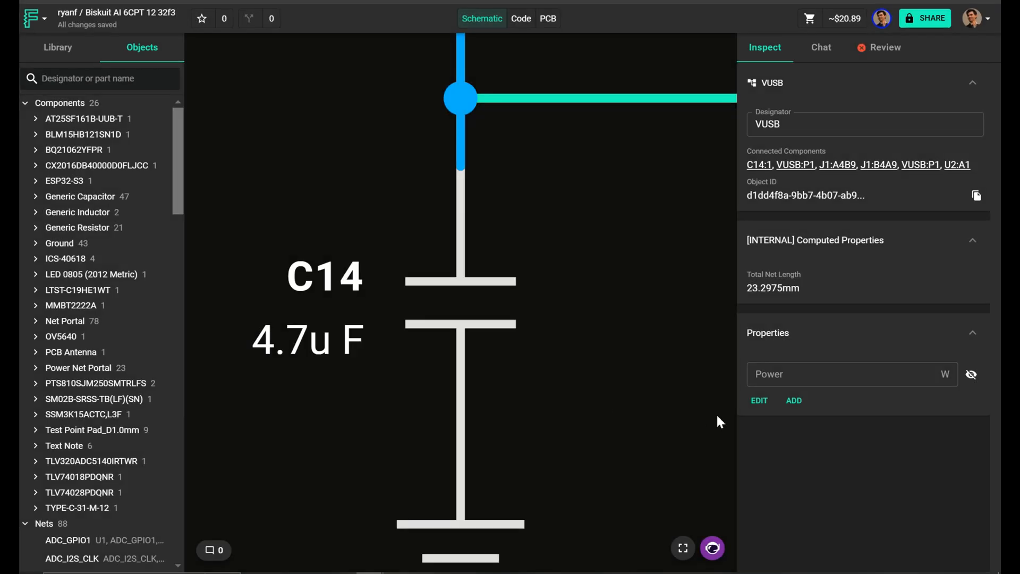
pyautogui.click(640, 377)
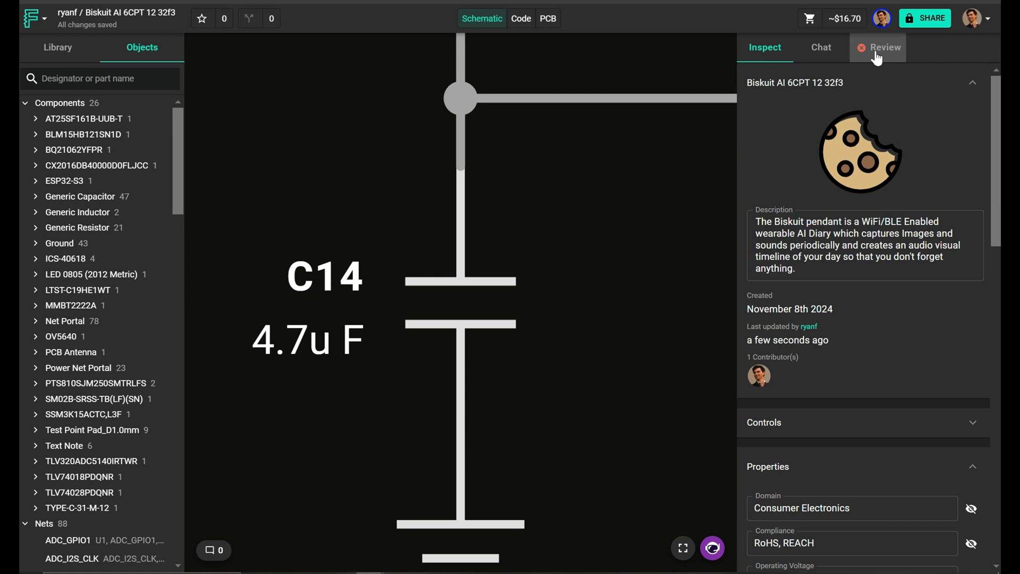
# Step: Reopen the Review checks and collapse and re-expand the Capacitor Voltage Rating results
pyautogui.click(883, 47)
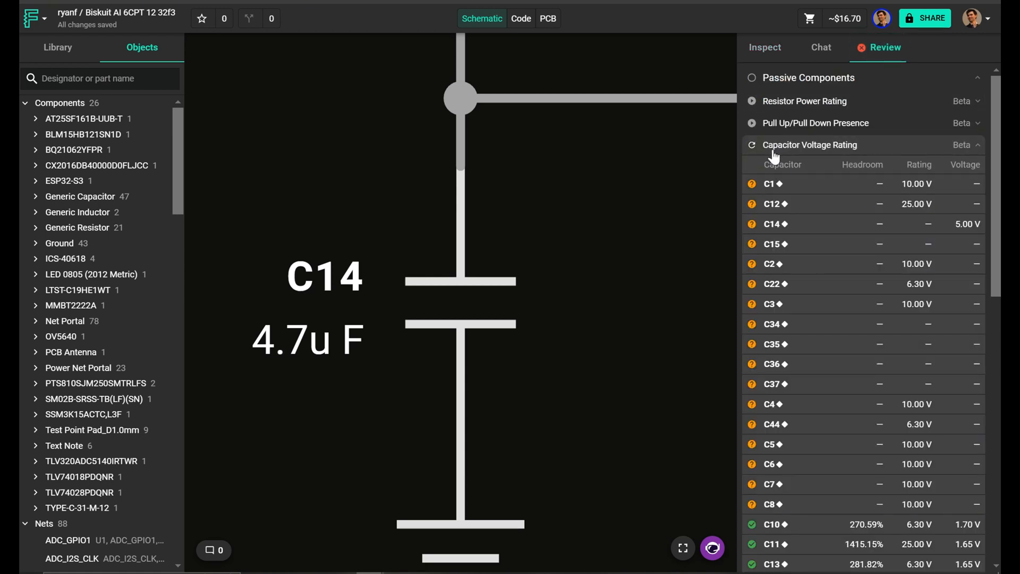
pyautogui.click(810, 145)
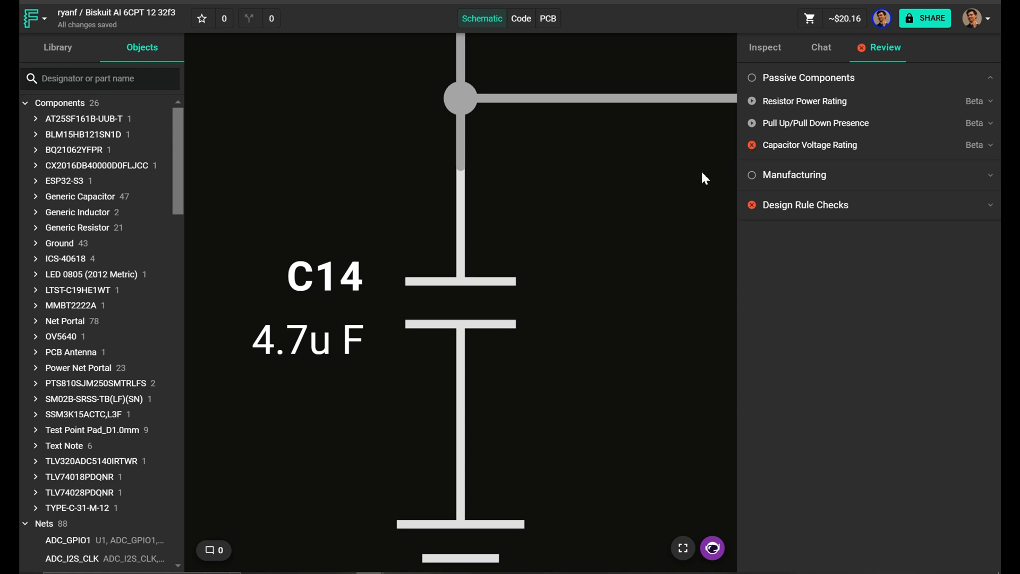
pyautogui.click(809, 145)
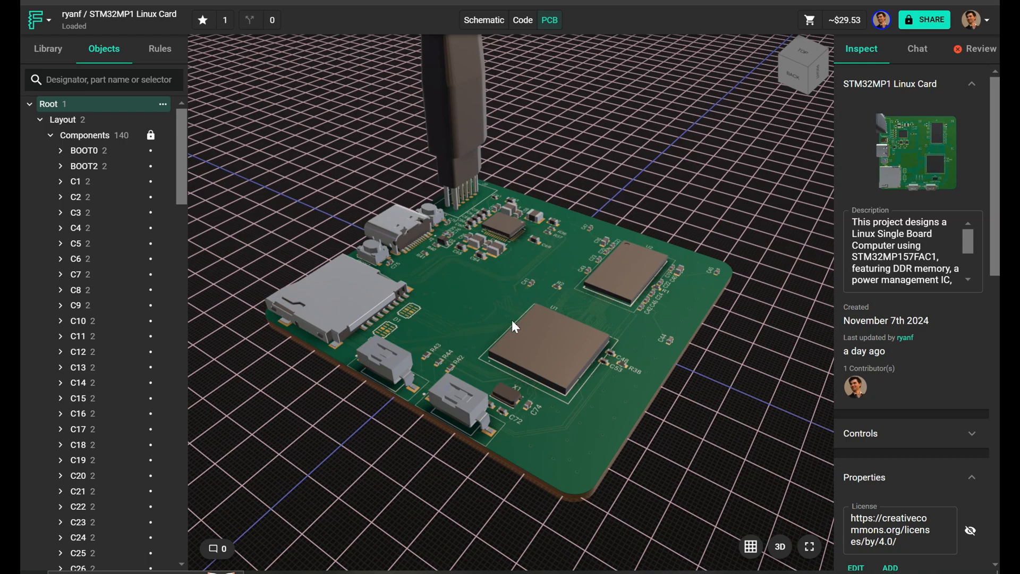
# Step: Collapse Design Rule Checks, then view Billing & Payments showing 26 of 100 Copilot credits used
pyautogui.click(980, 49)
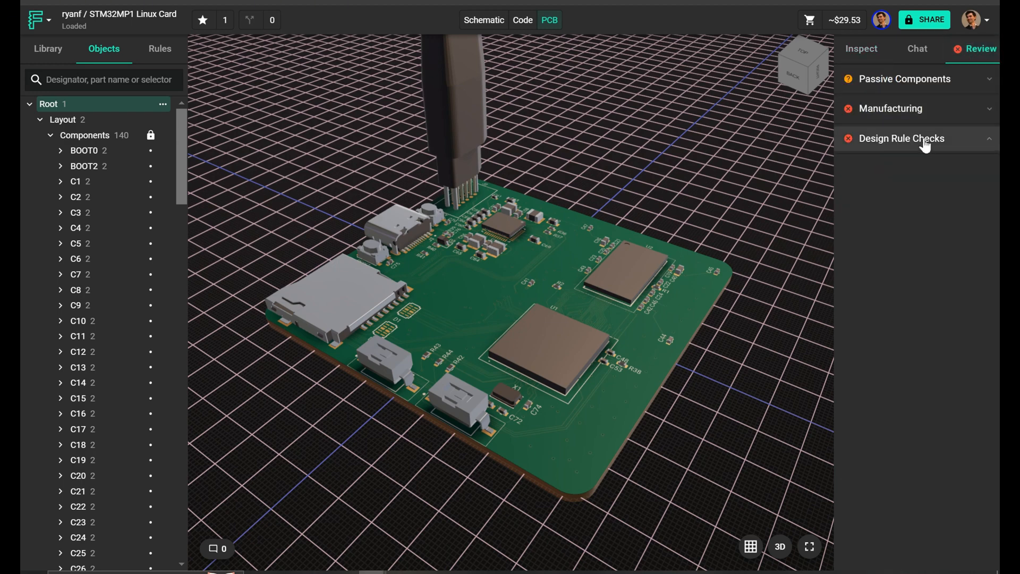
pyautogui.click(902, 139)
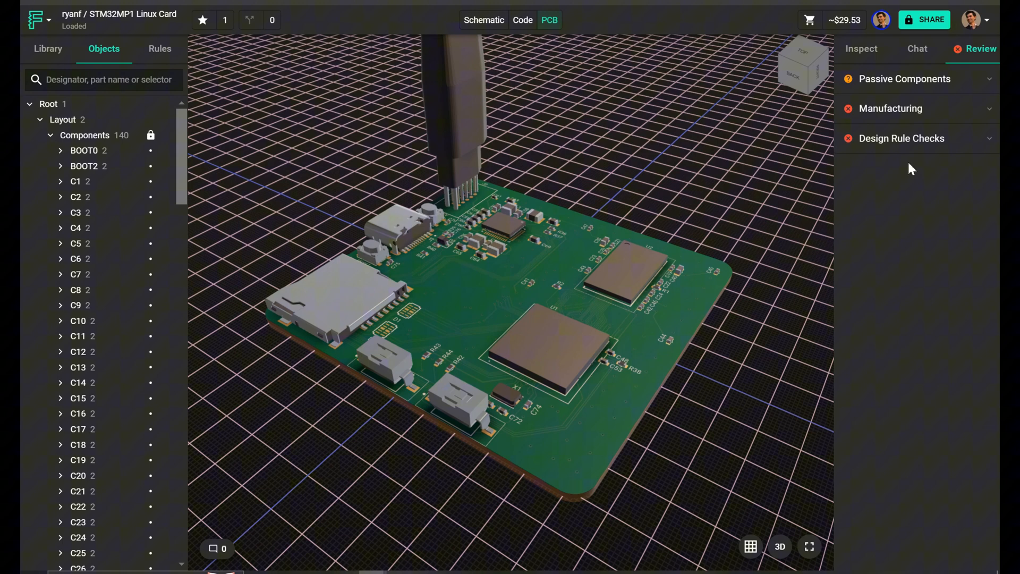
pyautogui.click(969, 20)
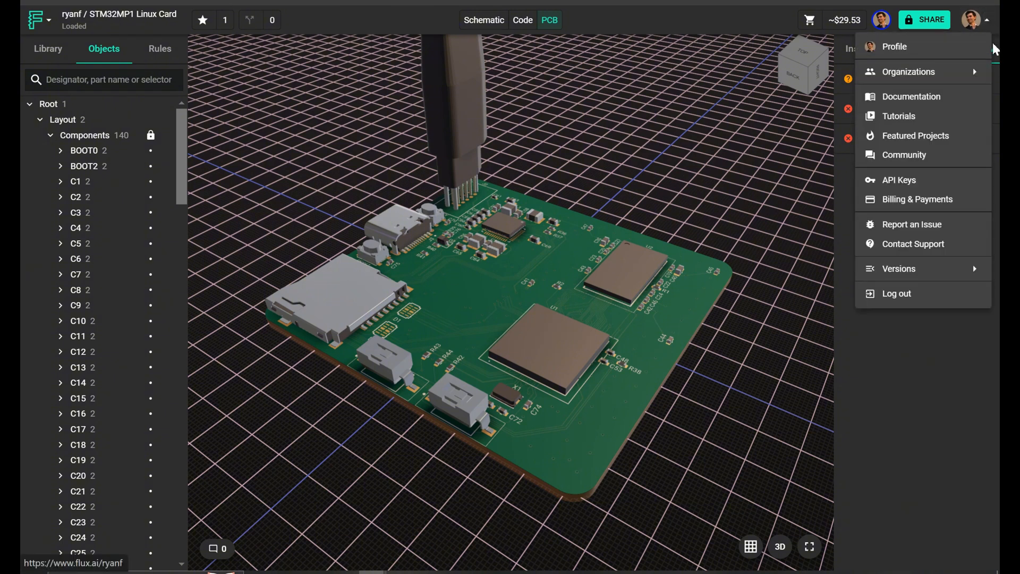
pyautogui.moveTo(941, 200)
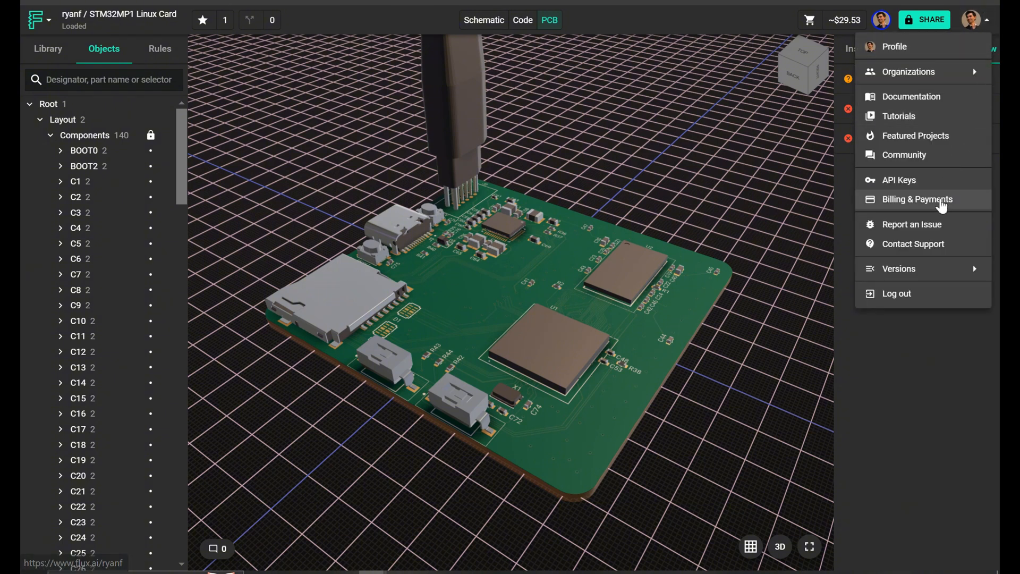
pyautogui.click(916, 199)
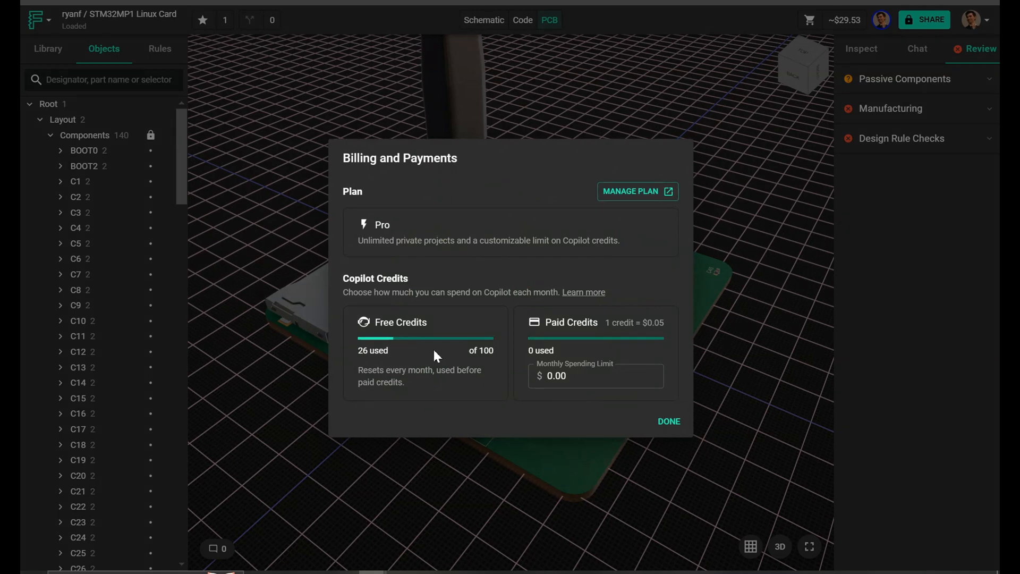
pyautogui.moveTo(348, 295)
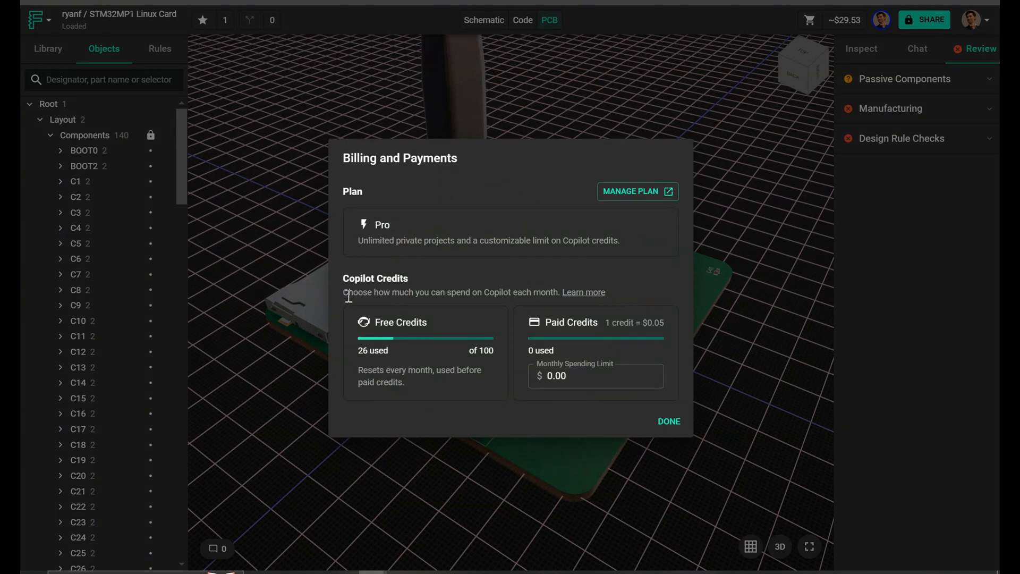
pyautogui.moveTo(489, 164)
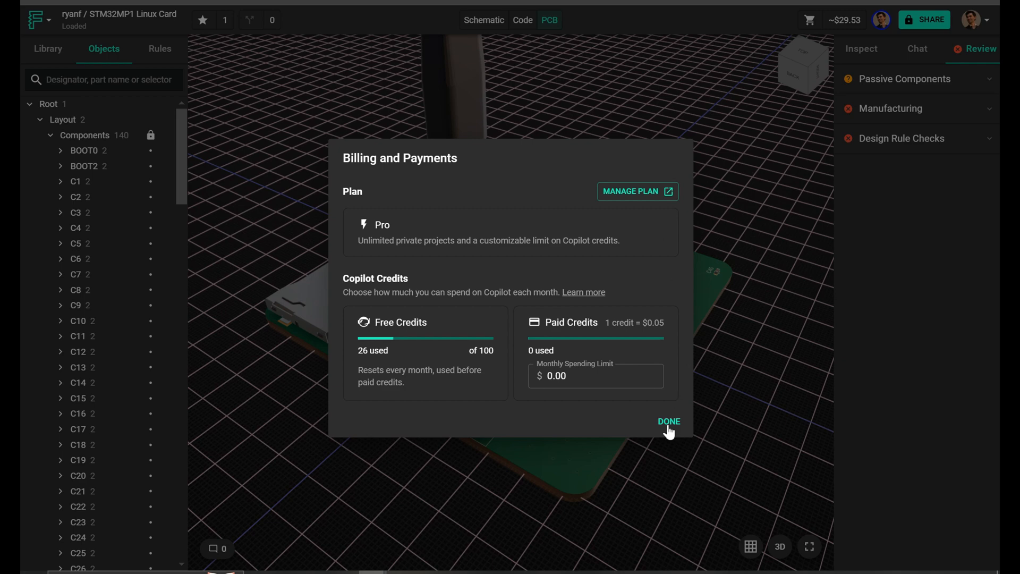
pyautogui.click(669, 421)
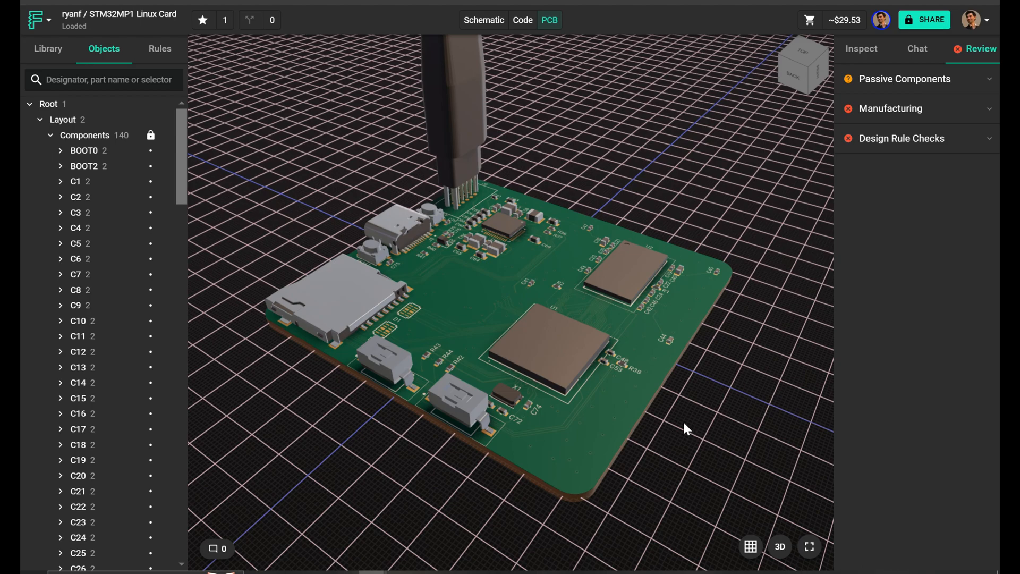
# Step: Switch the STM32MP1 board to 2D and expand the Passive Components and Manufacturing checks
pyautogui.click(780, 547)
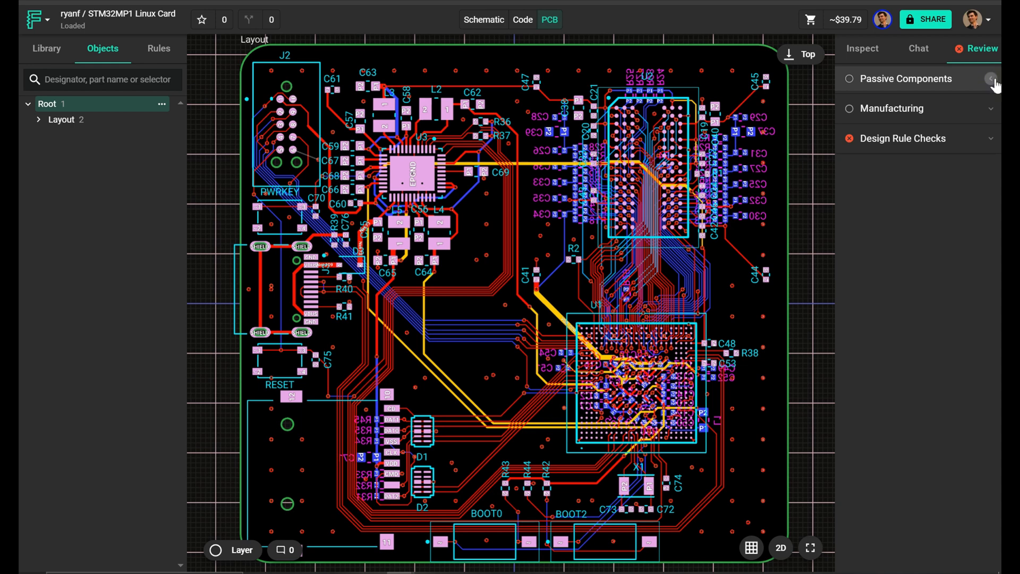
pyautogui.click(992, 79)
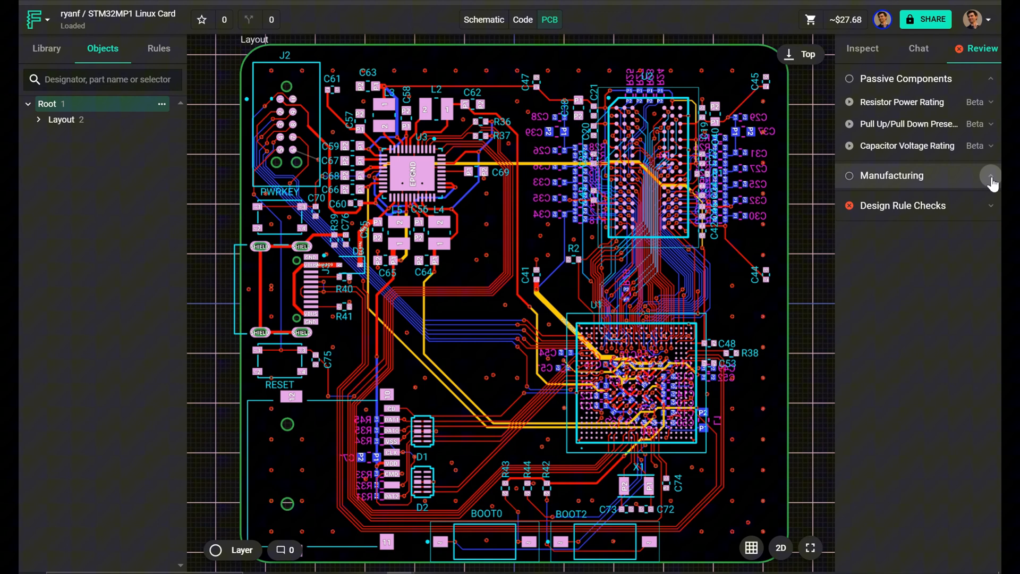
pyautogui.click(989, 174)
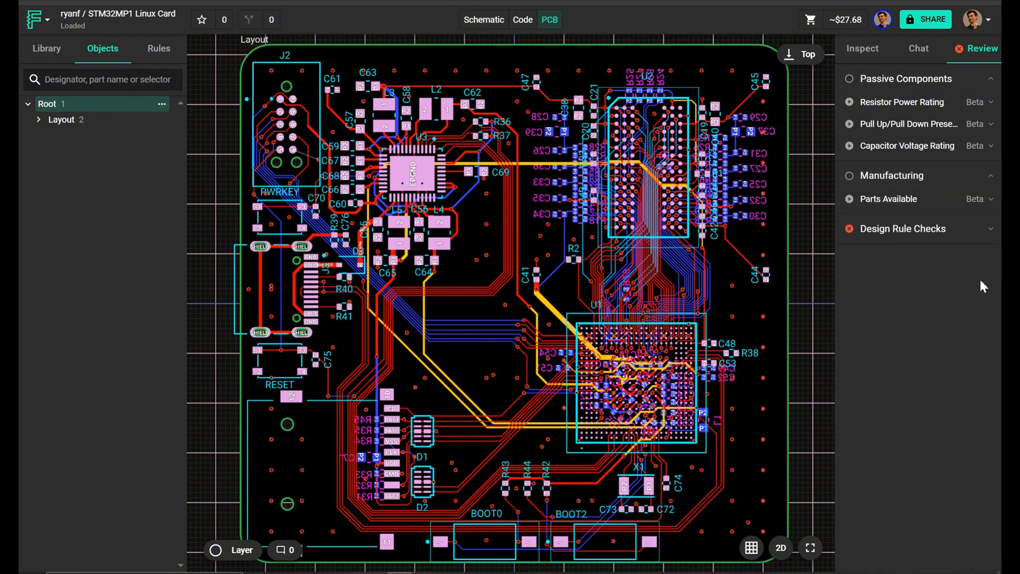
pyautogui.moveTo(811, 211)
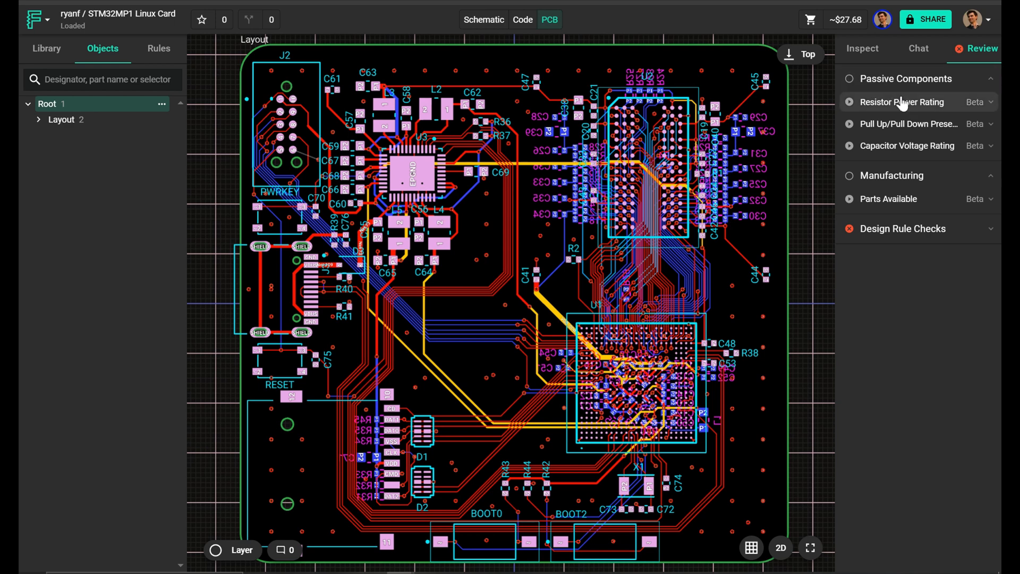
pyautogui.moveTo(903, 105)
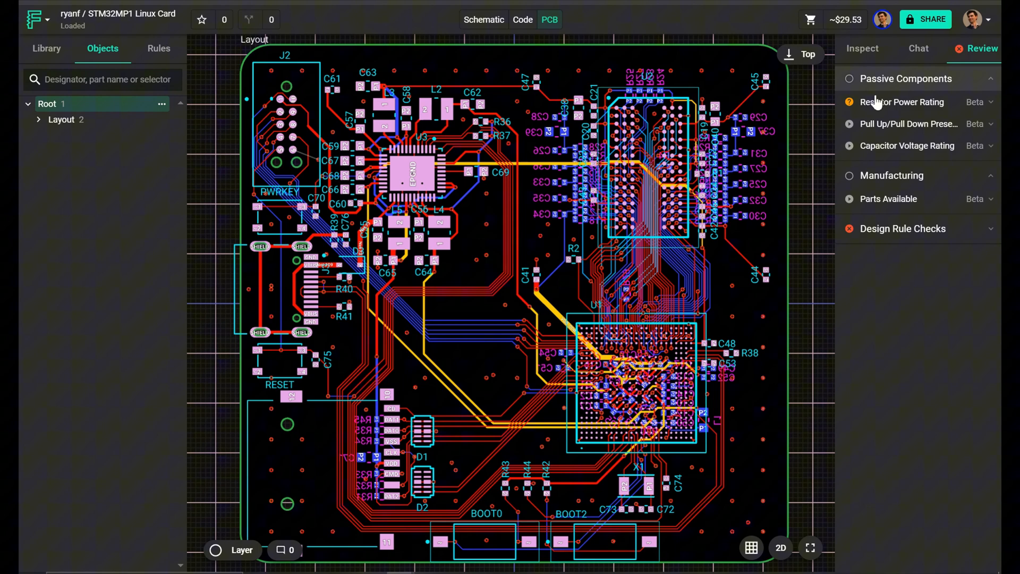
# Step: Expand the Resistor Power Rating results table and select resistor R11
pyautogui.click(901, 102)
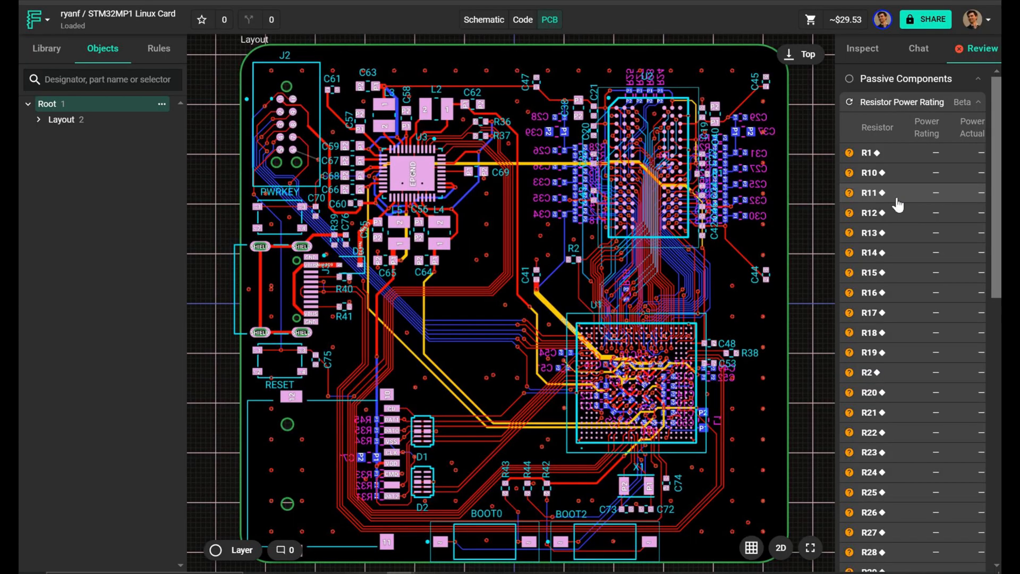
pyautogui.click(38, 119)
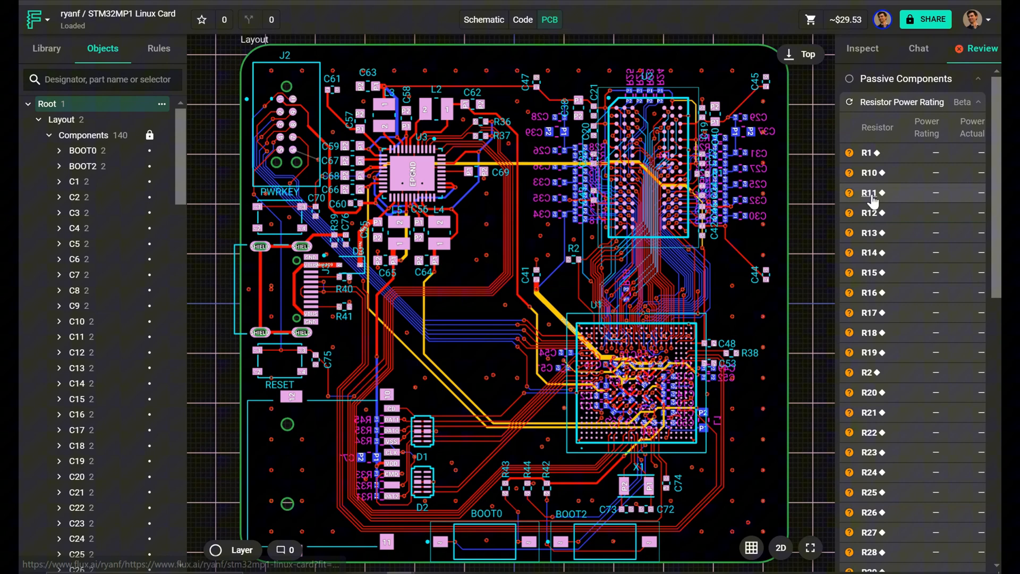
# Step: Ask Copilot in R11's warning report to determine the resistor's power rating from its MPN
pyautogui.click(869, 193)
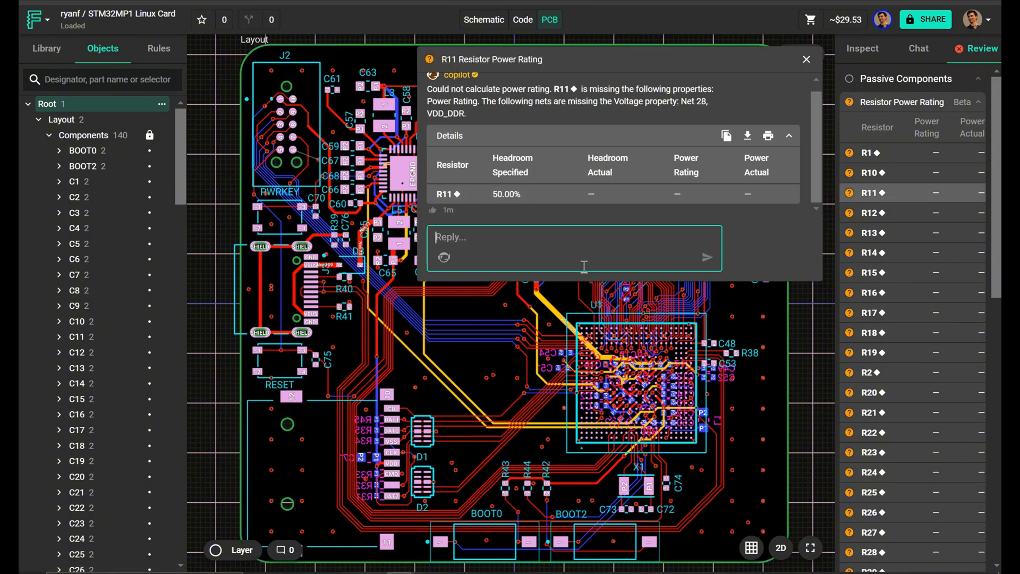
pyautogui.write('Based on the MPN of this resistor, can you determine the the power rating for me?')
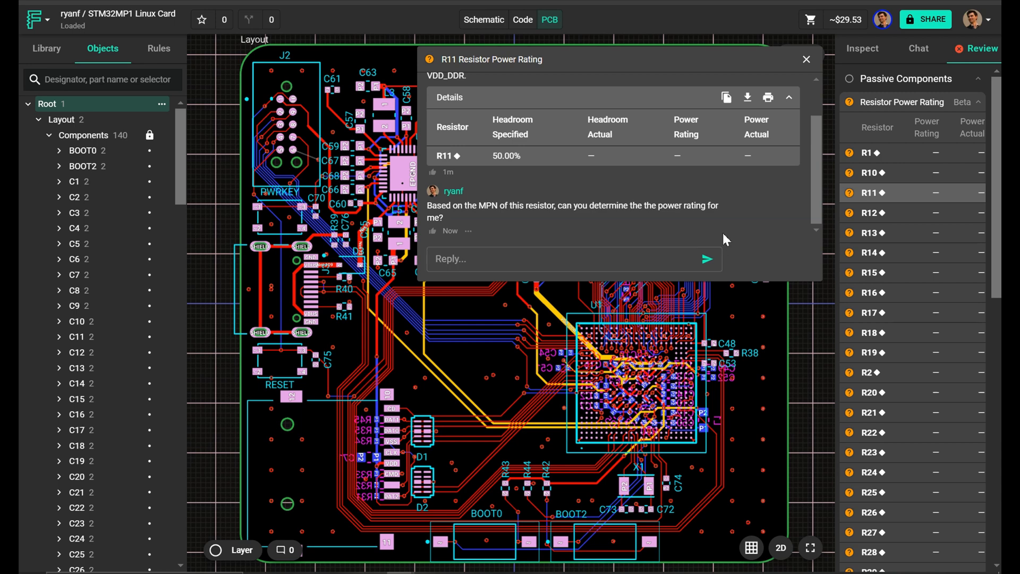
pyautogui.click(883, 192)
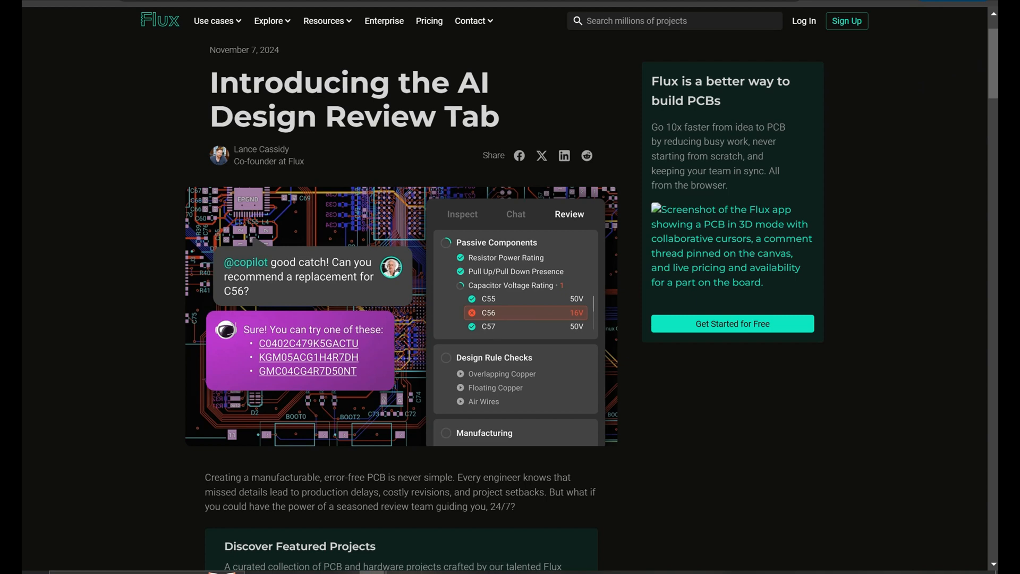
# Step: Scroll the AI Design Review Tab blog post past the beta checks list to running reviews
pyautogui.scroll(-3)
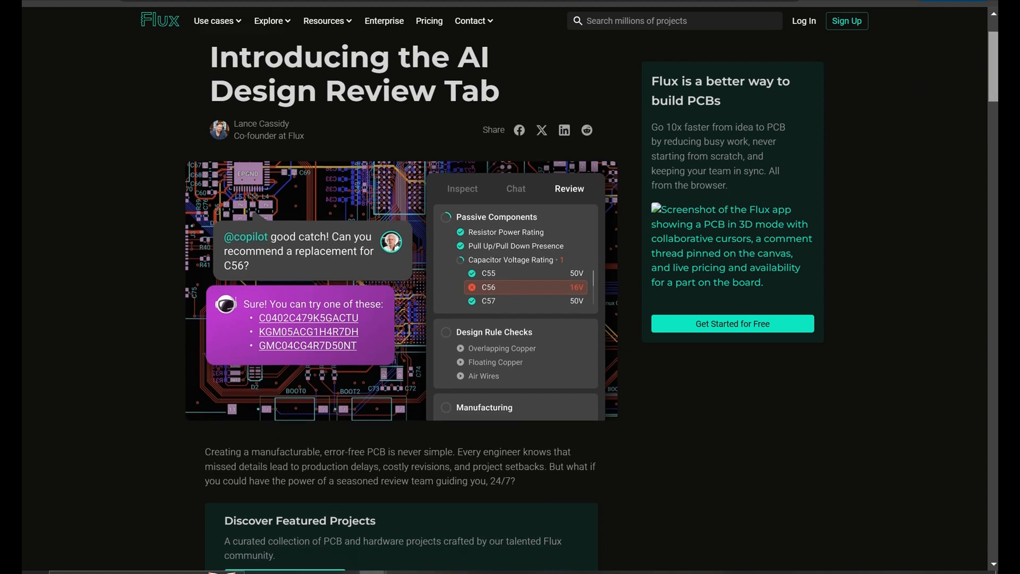
pyautogui.scroll(-3)
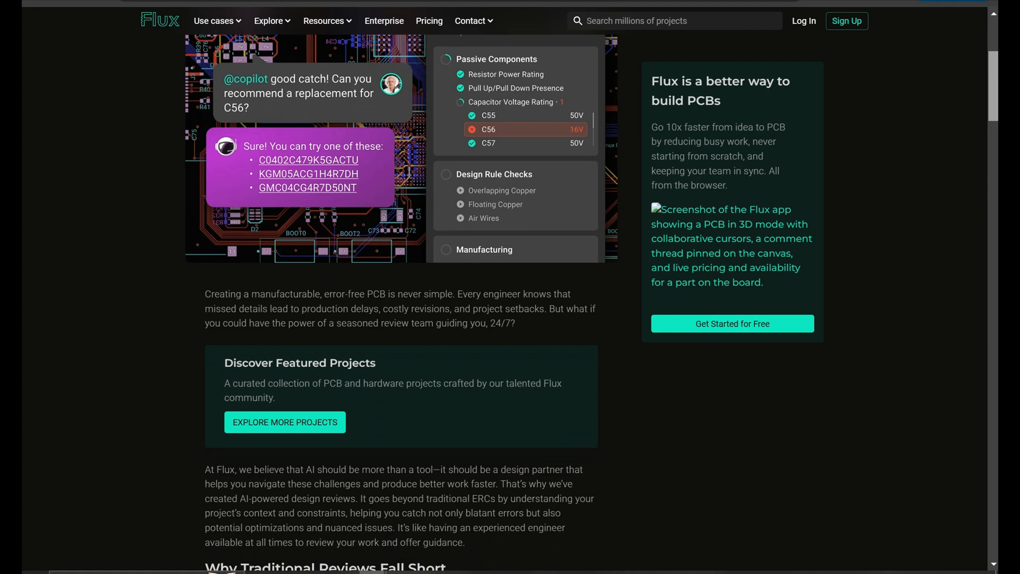
pyautogui.scroll(-3)
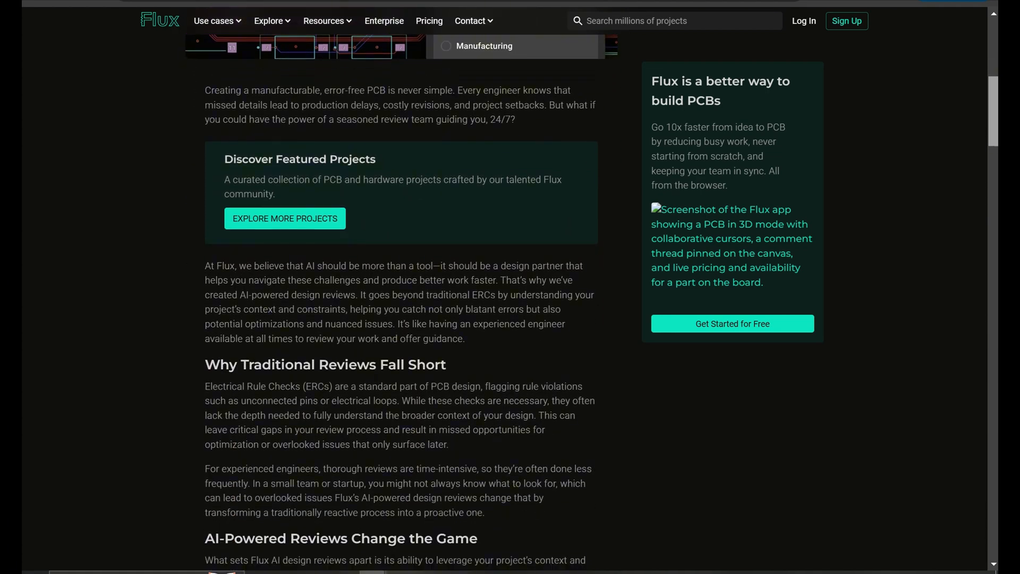
pyautogui.scroll(-3)
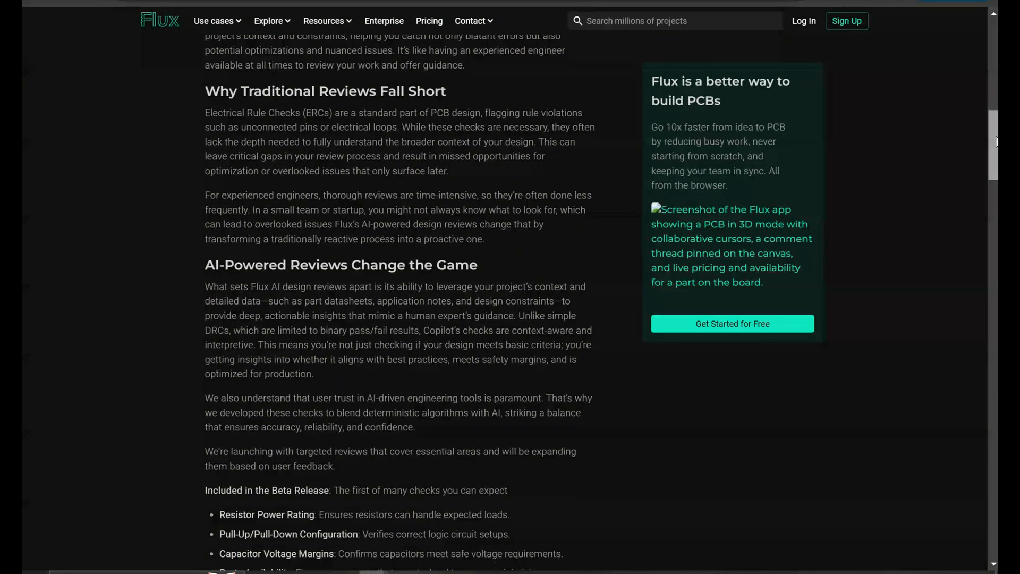
pyautogui.scroll(-3)
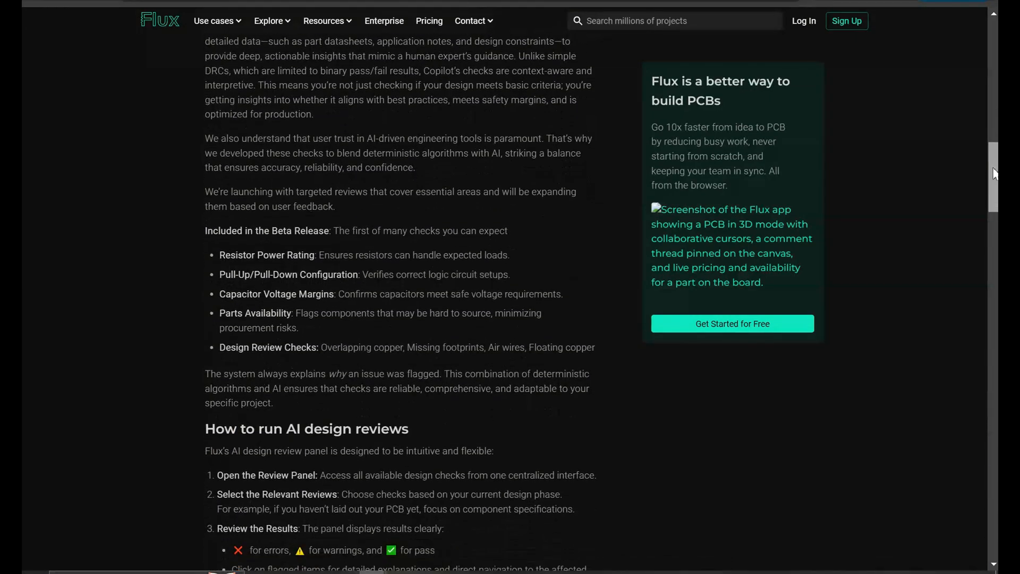